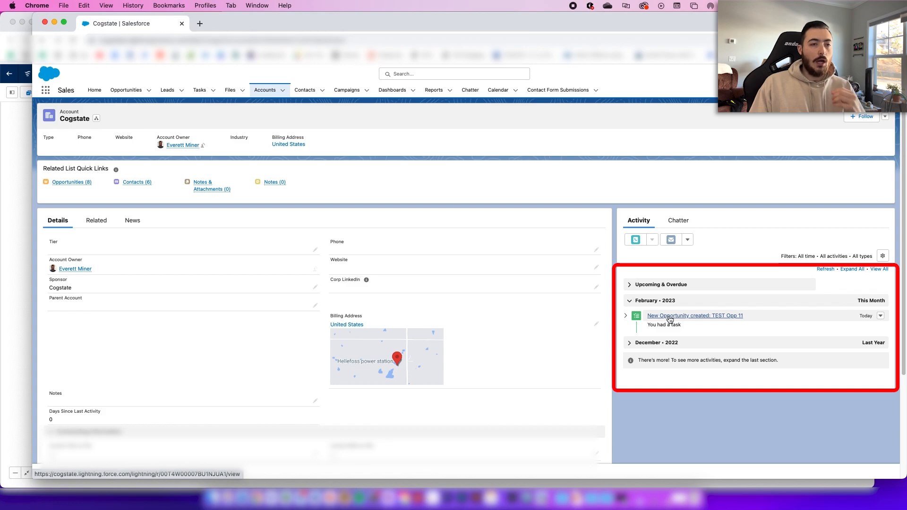
mouse_move(725, 350)
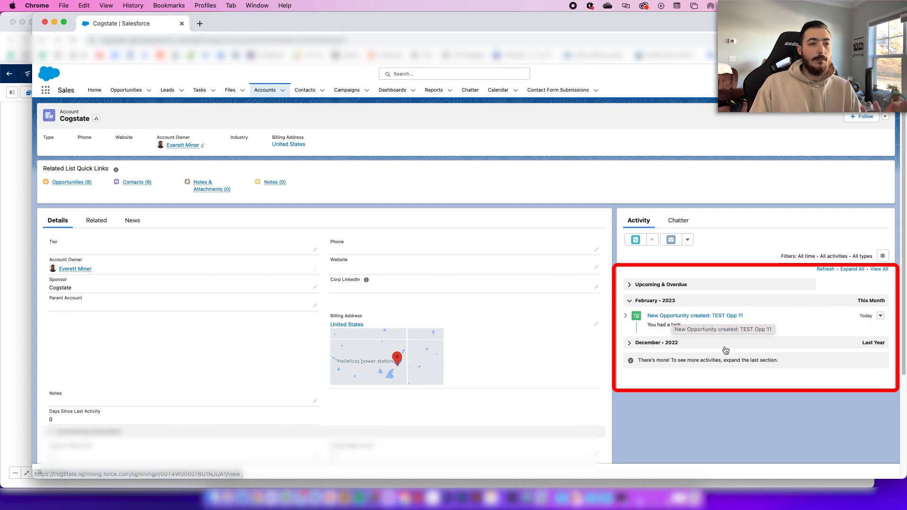
mouse_move(729, 346)
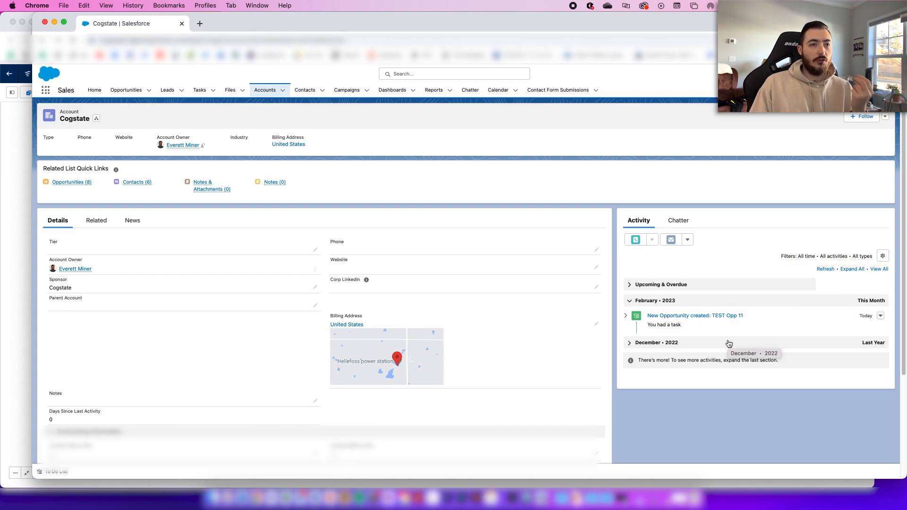
mouse_move(37, 266)
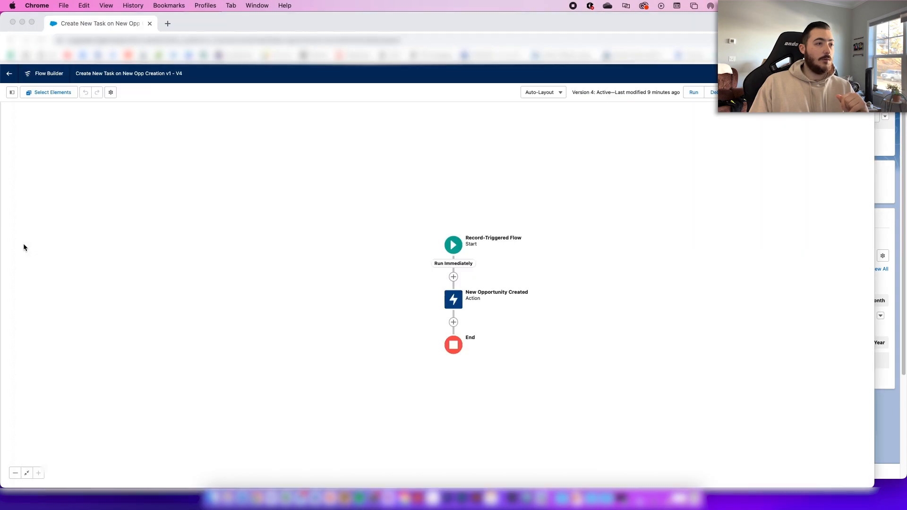
click(38, 473)
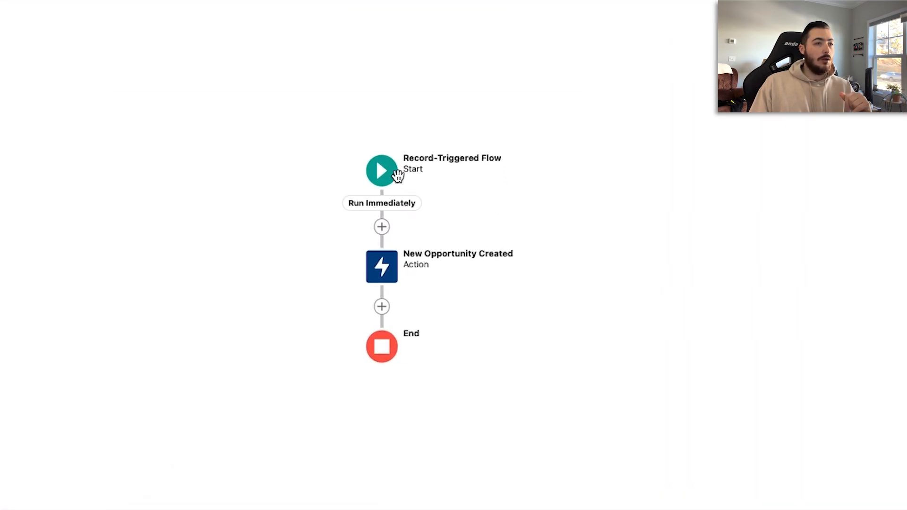
click(380, 170)
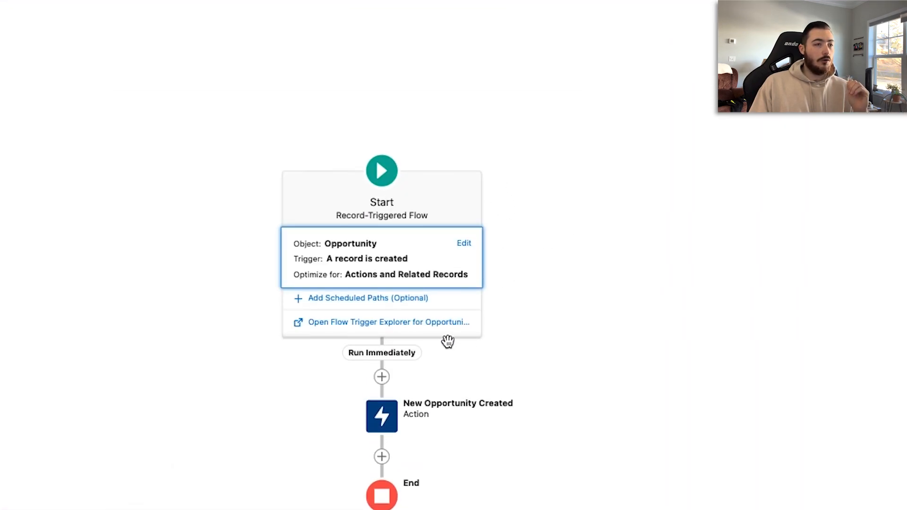
click(463, 242)
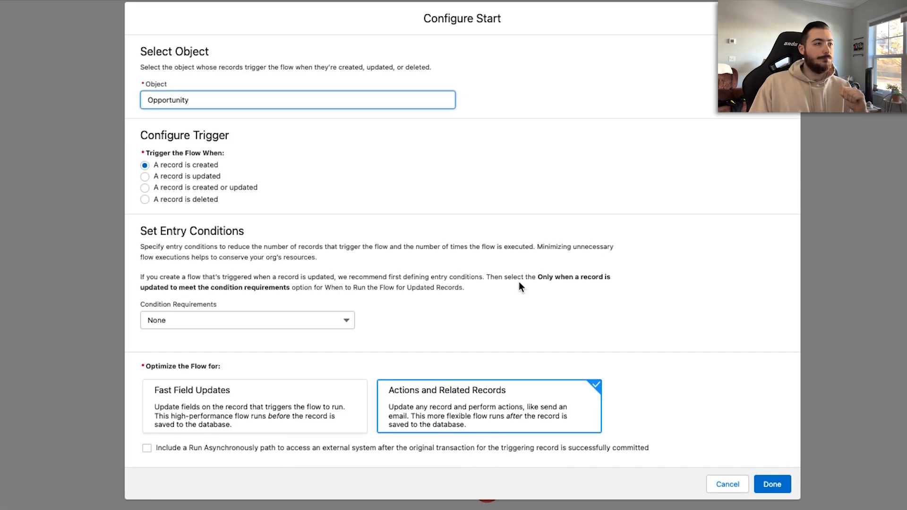
mouse_move(218, 137)
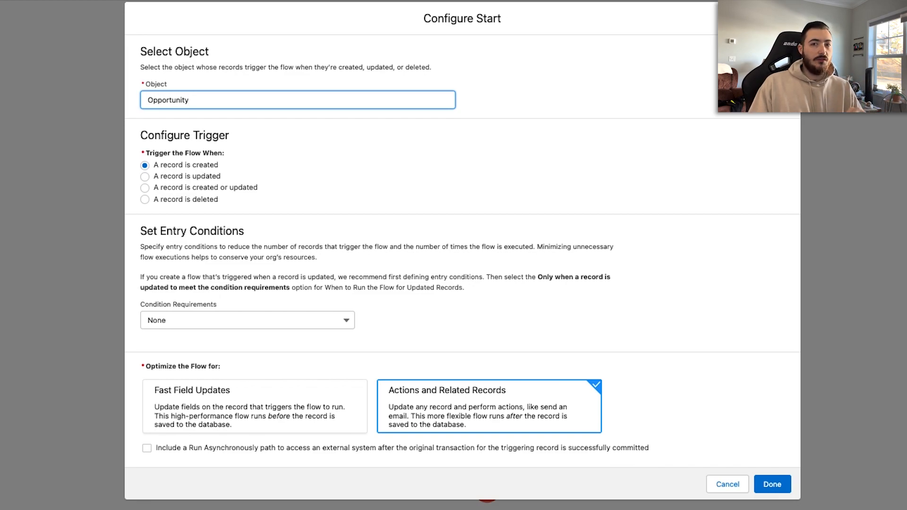
click(771, 484)
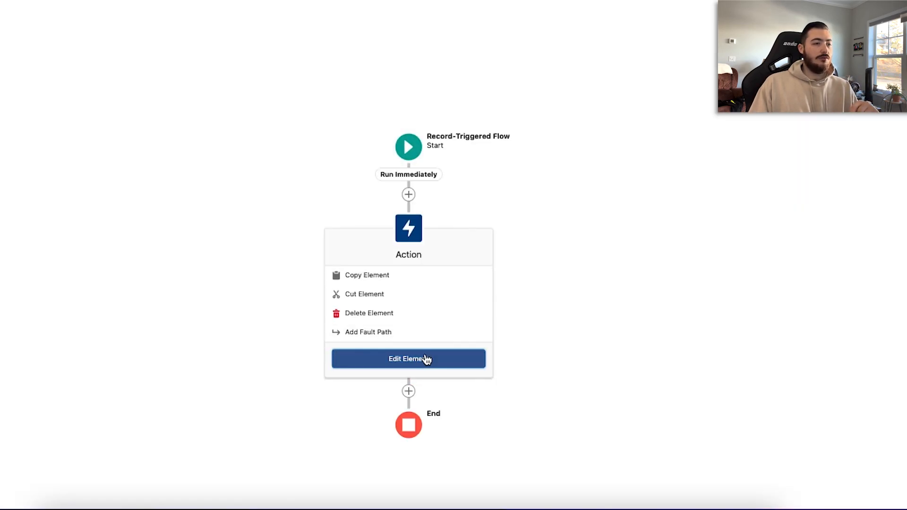
Review the New Task action's inputs: user assignee, account link, Completed status and record-name subject
click(408, 359)
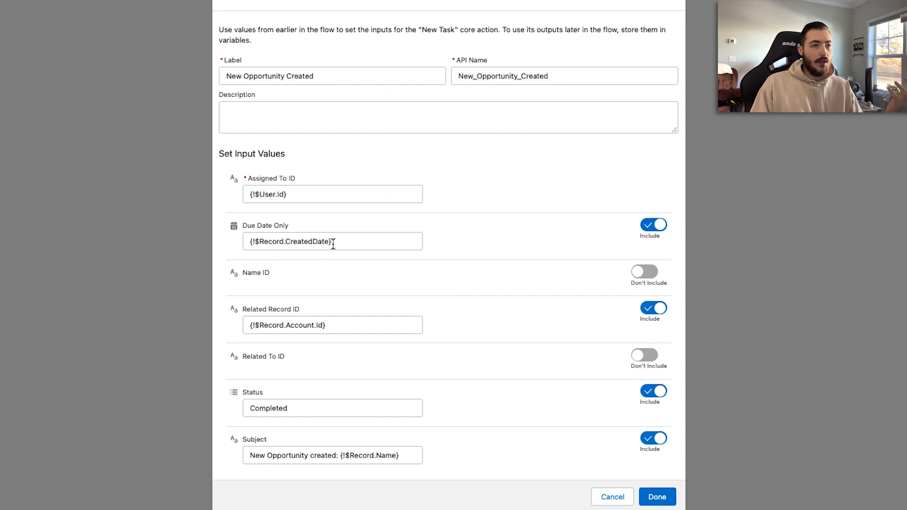
mouse_move(312, 333)
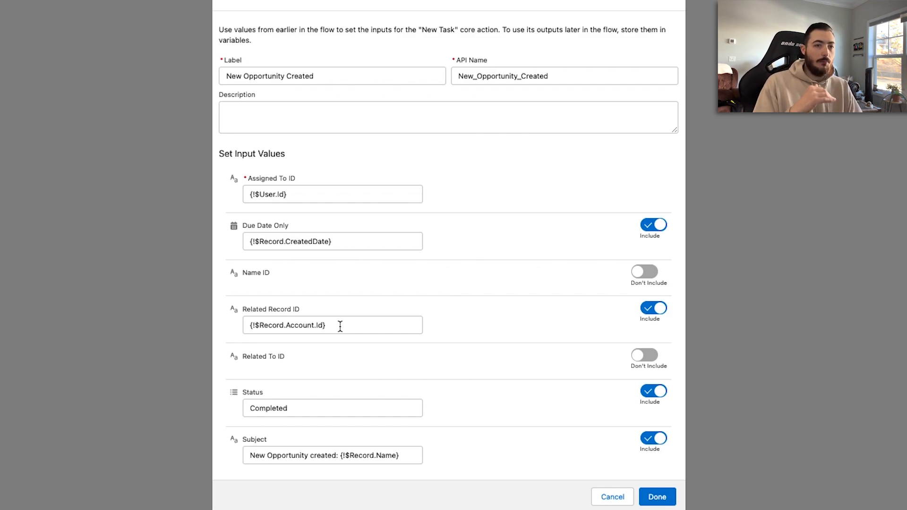
mouse_move(414, 347)
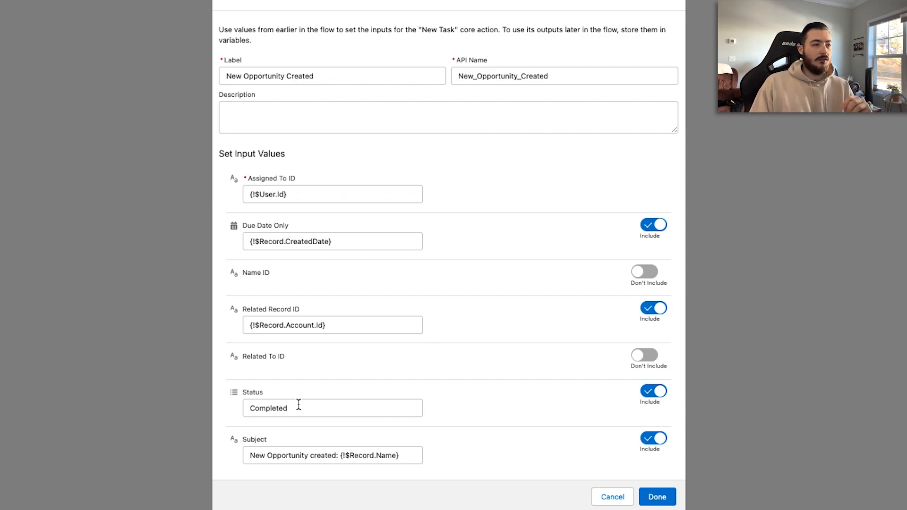
click(289, 454)
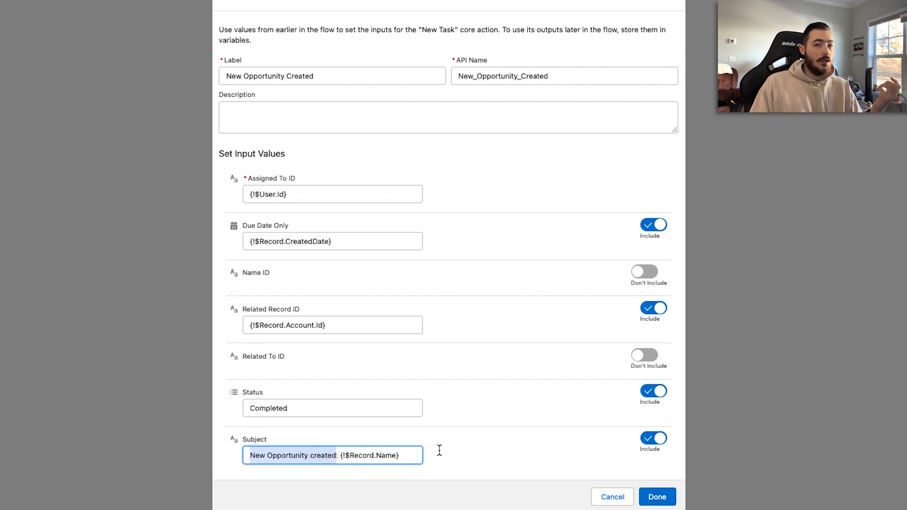
click(656, 496)
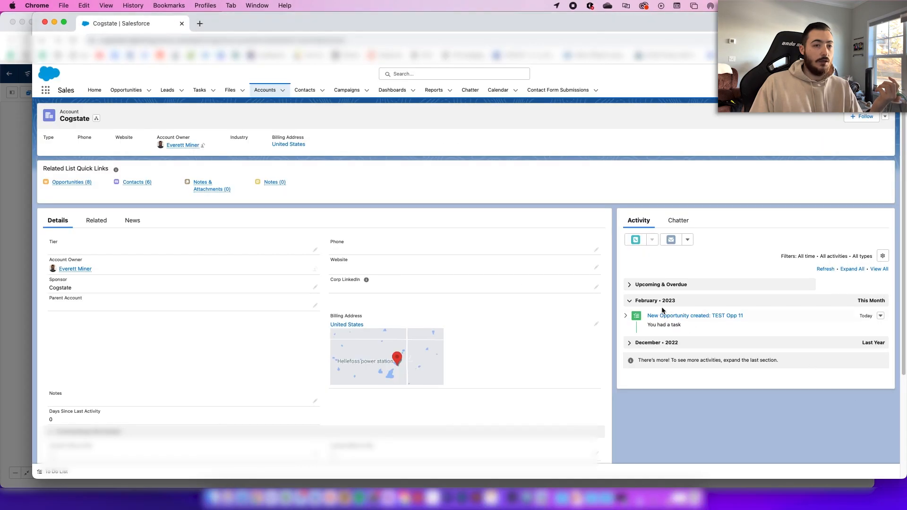
mouse_move(695, 316)
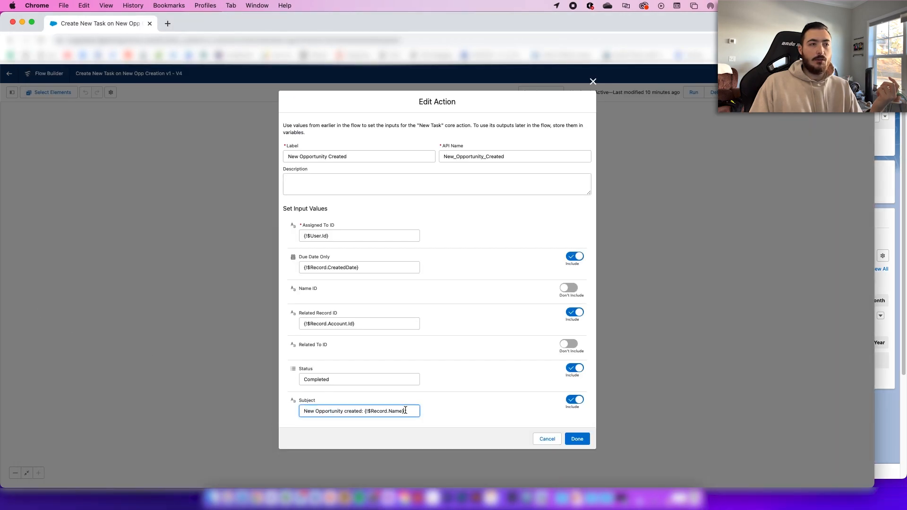
mouse_move(471, 293)
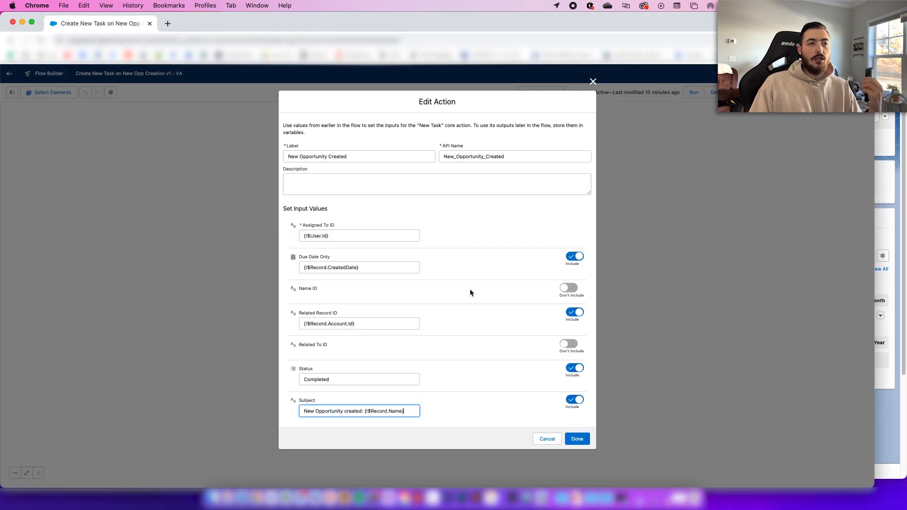
mouse_move(787, 289)
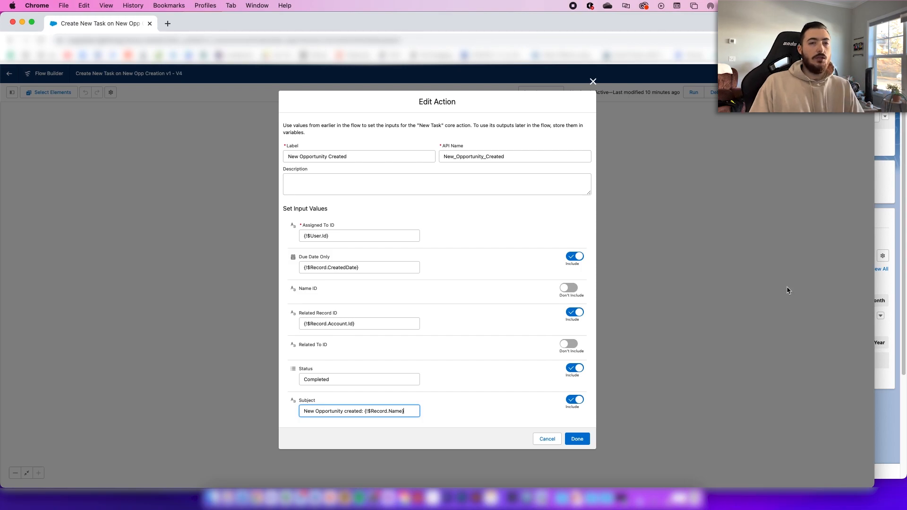
Return to the Cogstate account record showing the 'New Opportunity created: TEST Opp 11' task
click(576, 438)
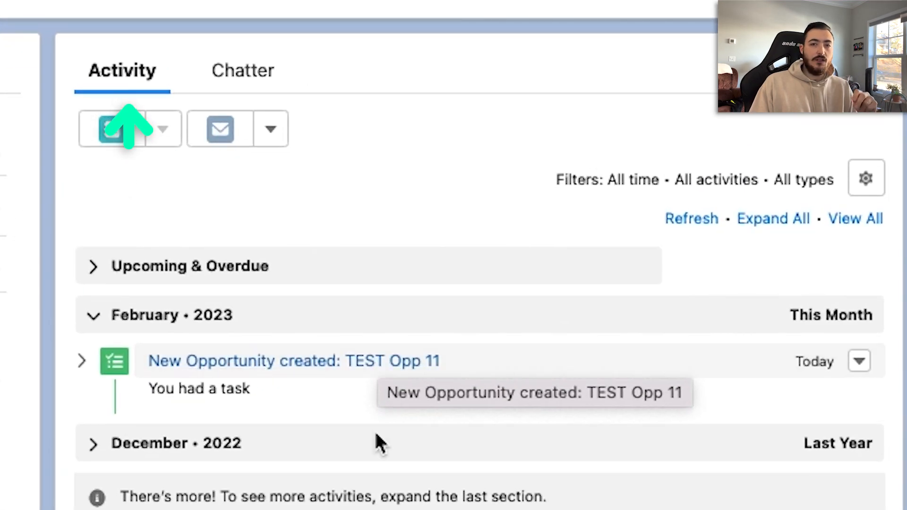
mouse_move(376, 439)
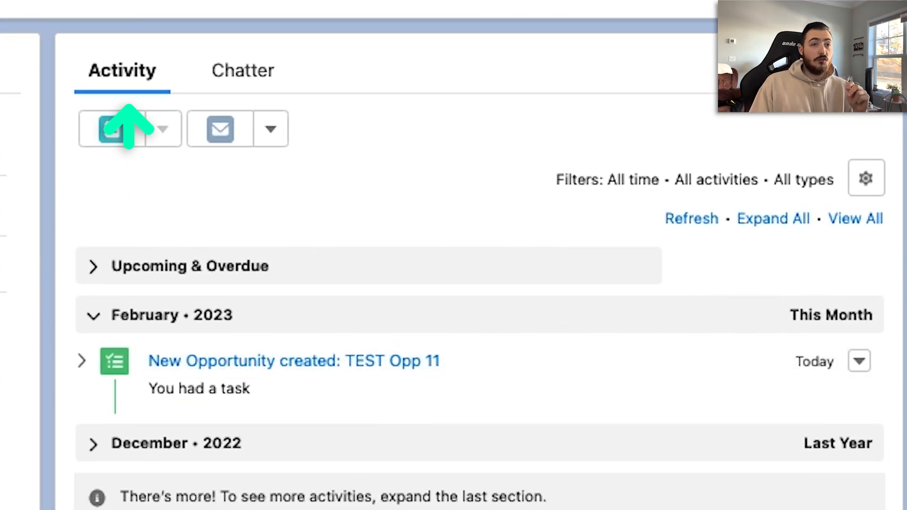